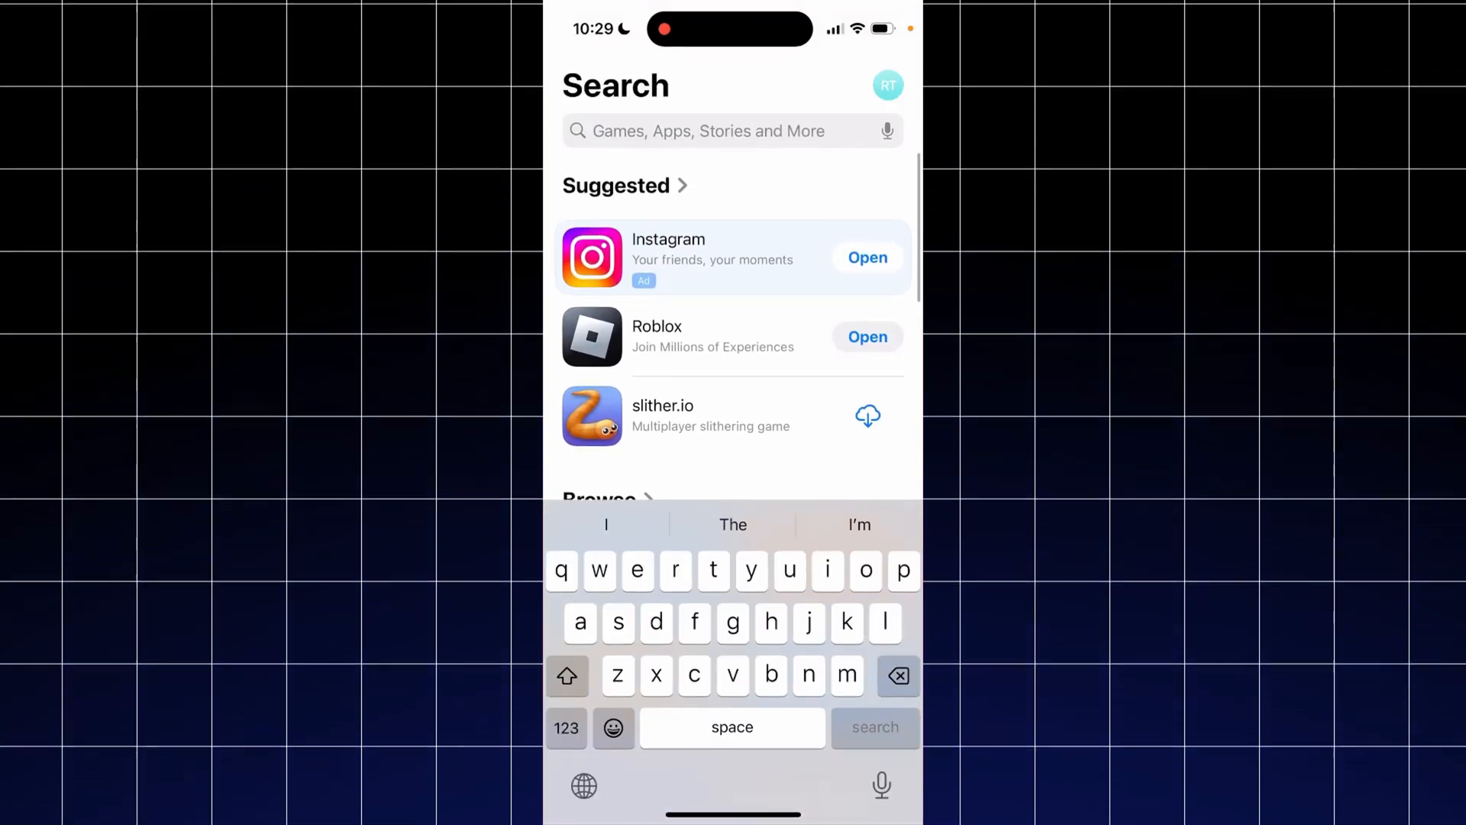
# Step: Enter 'tik' in the App Store search before leaving for the Apps page
pyautogui.write('tik')
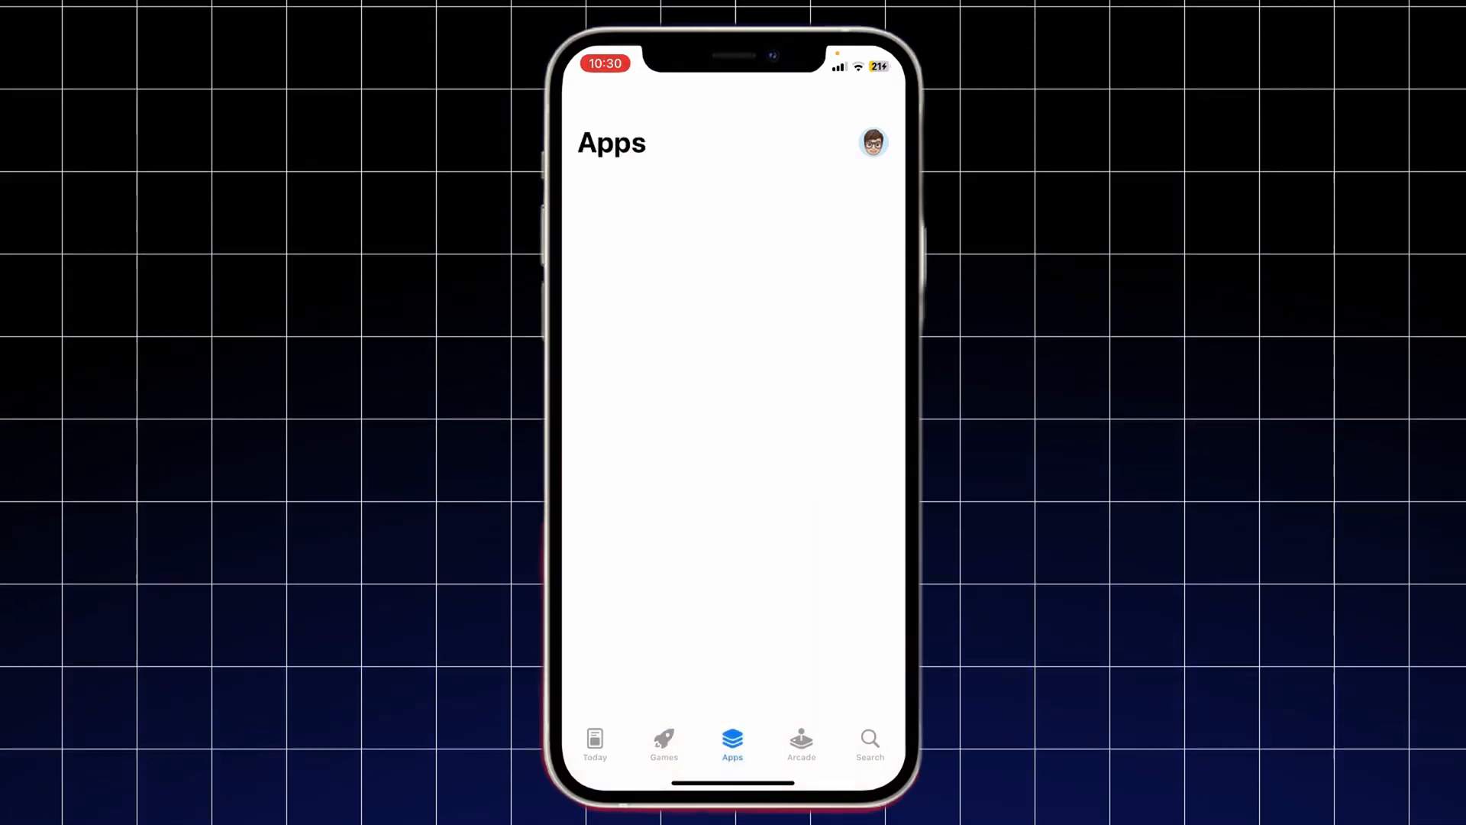
# Step: From the Today page, reach the signed-in Apple ID's account settings via the profile picture
pyautogui.click(594, 747)
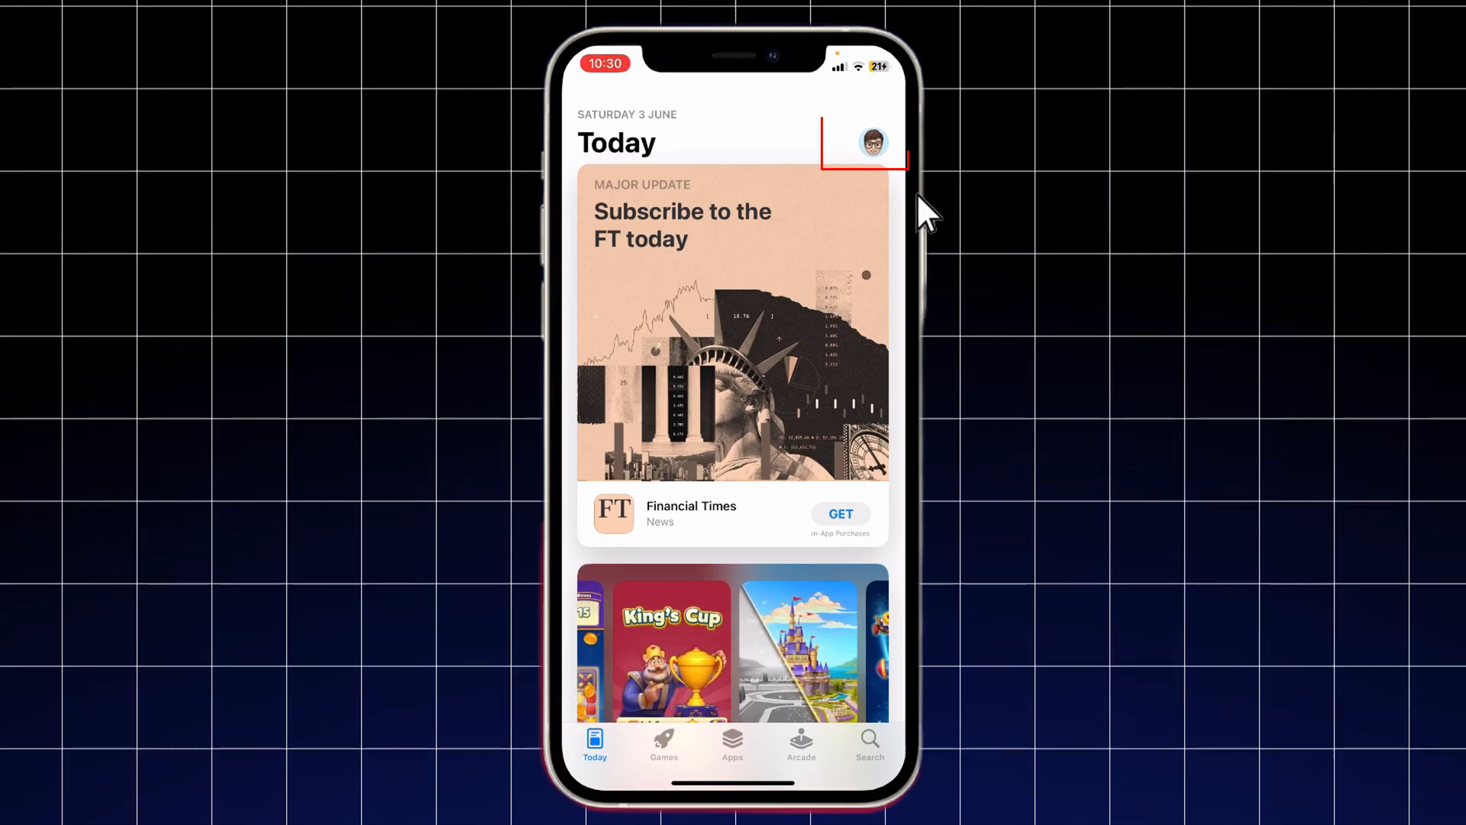
pyautogui.click(872, 142)
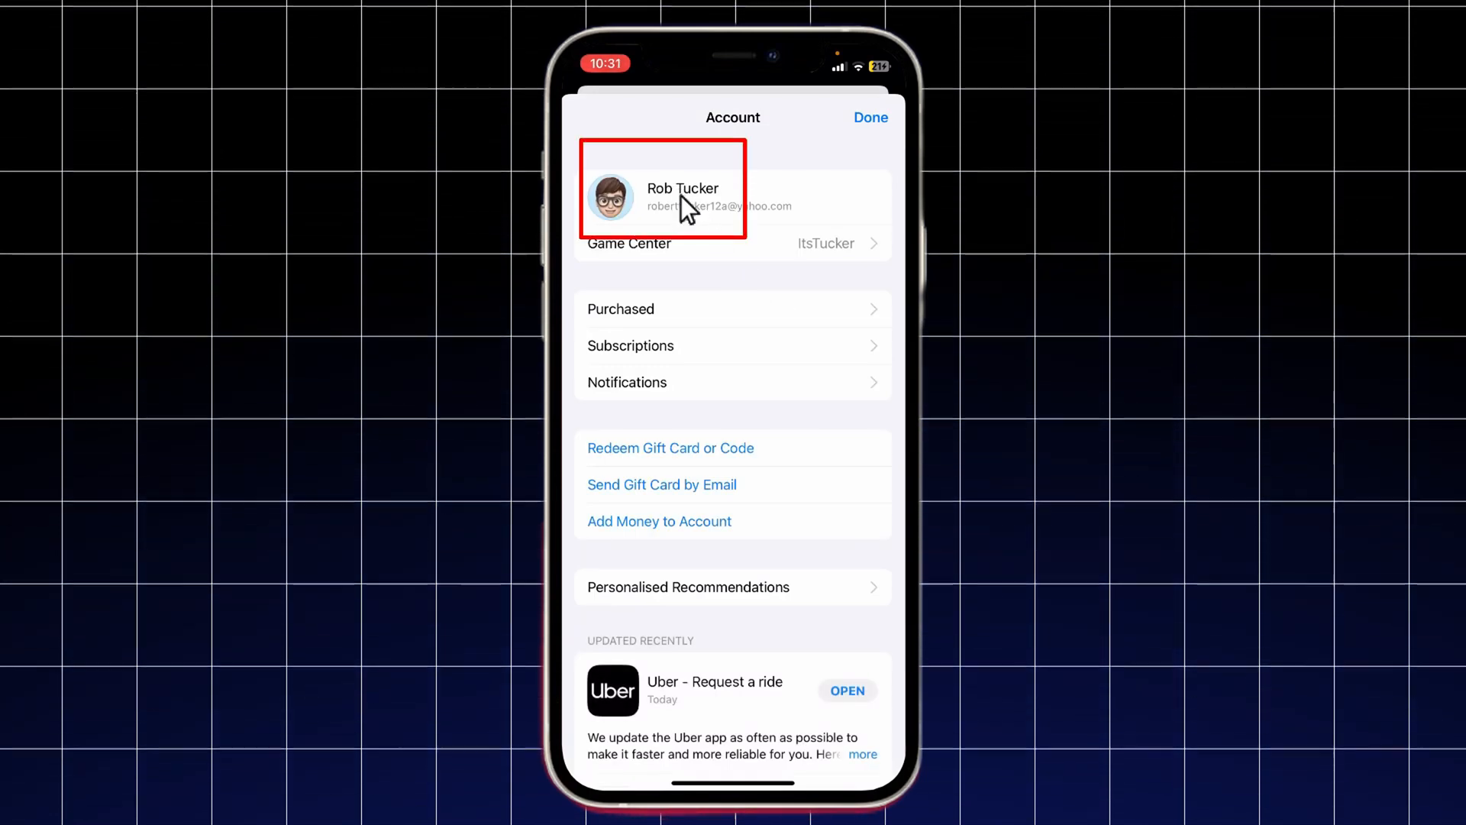
pyautogui.click(663, 197)
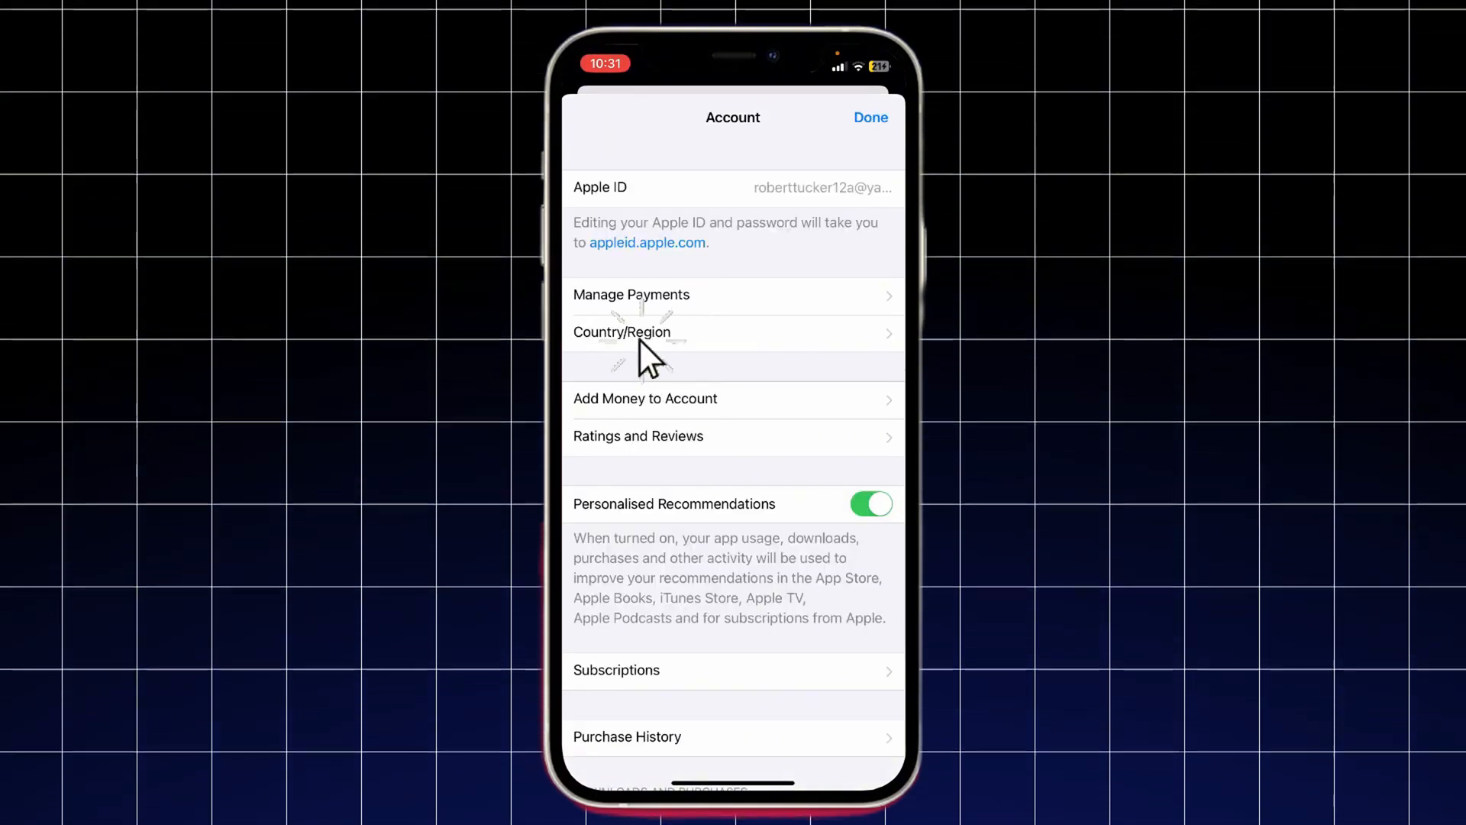
# Step: Enter Country/Region settings and start Change Country or Region to get the country list
pyautogui.click(622, 331)
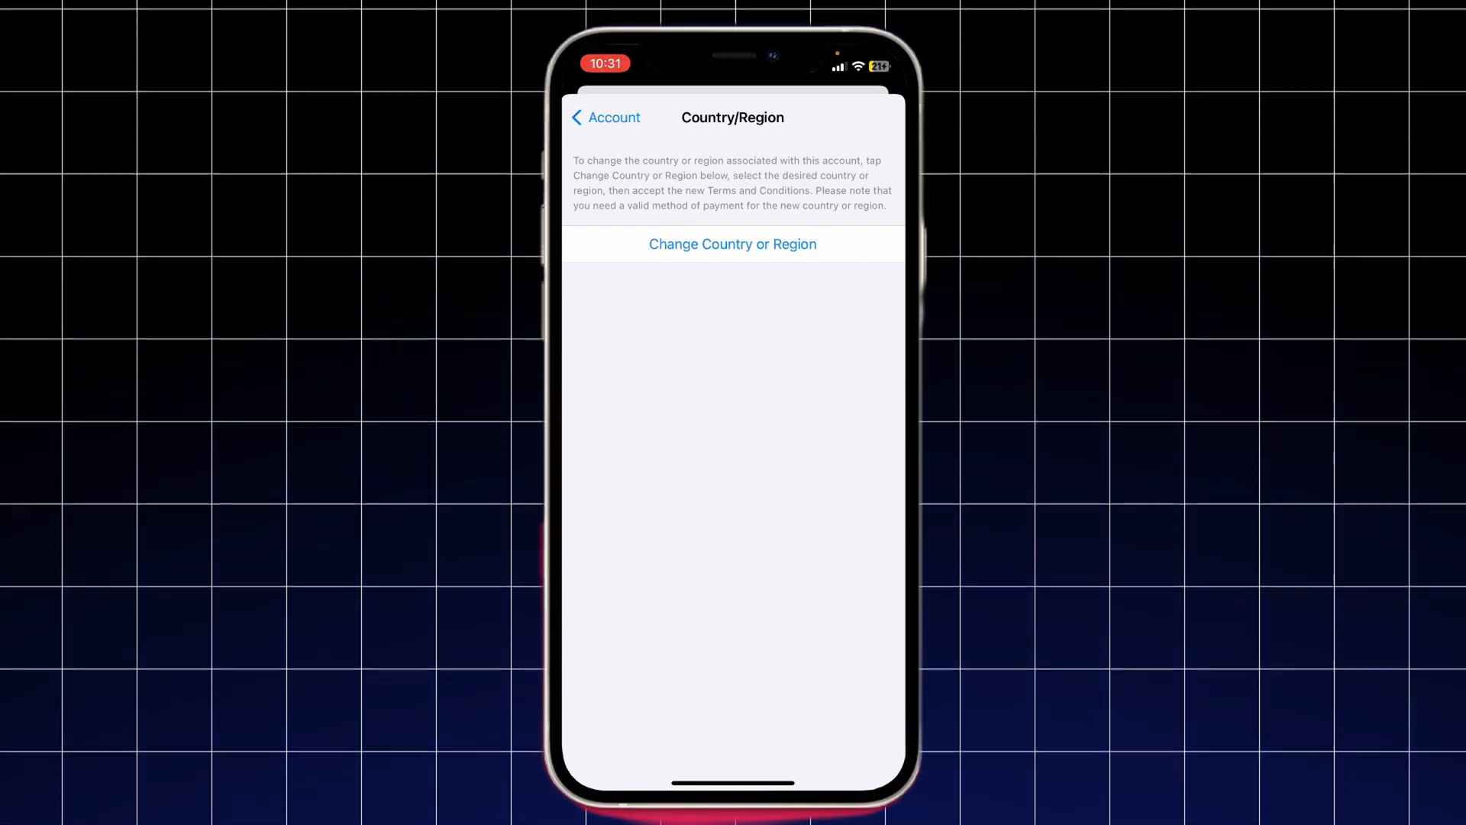
pyautogui.click(605, 118)
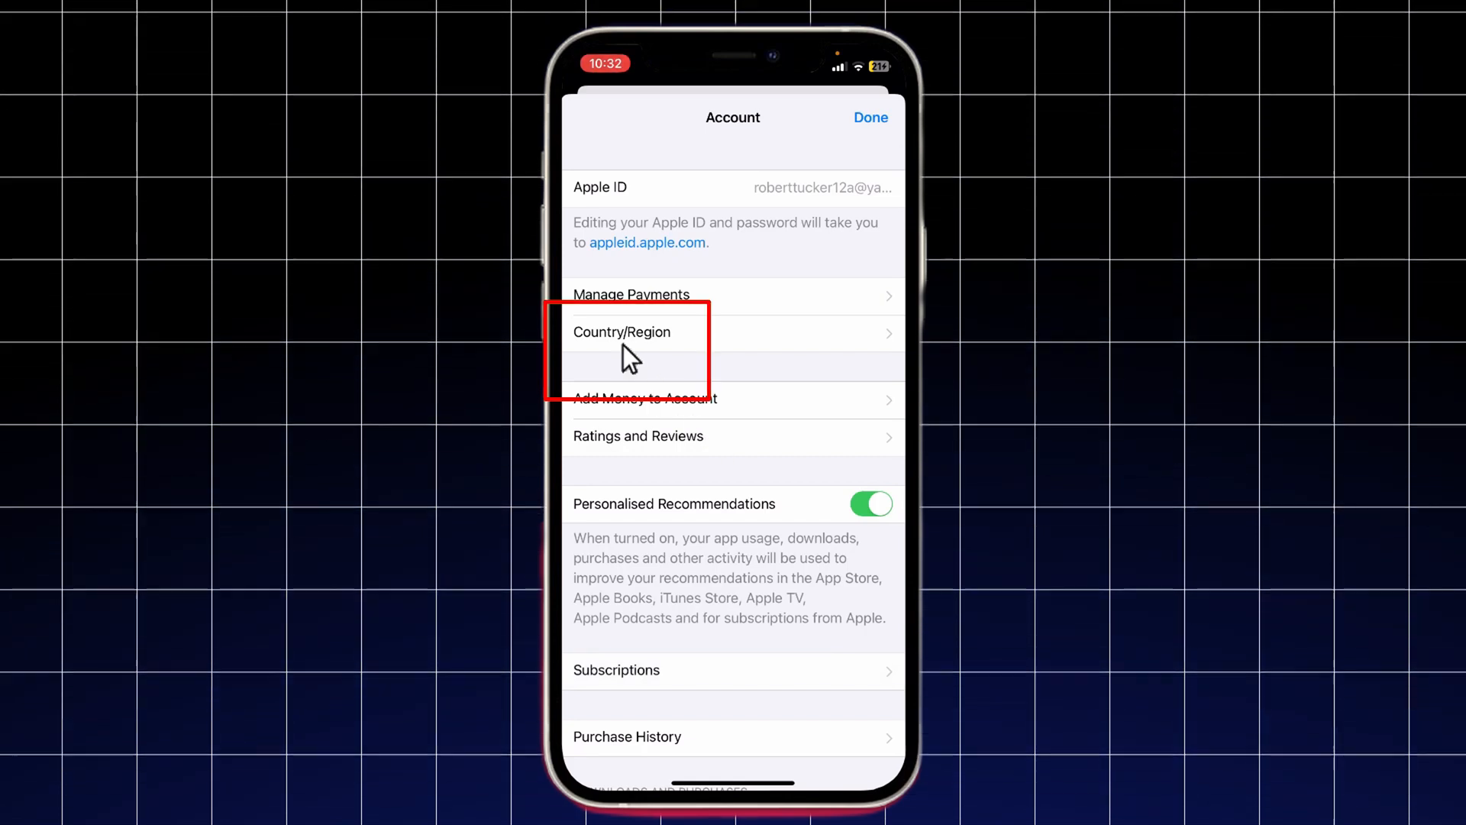
pyautogui.click(621, 331)
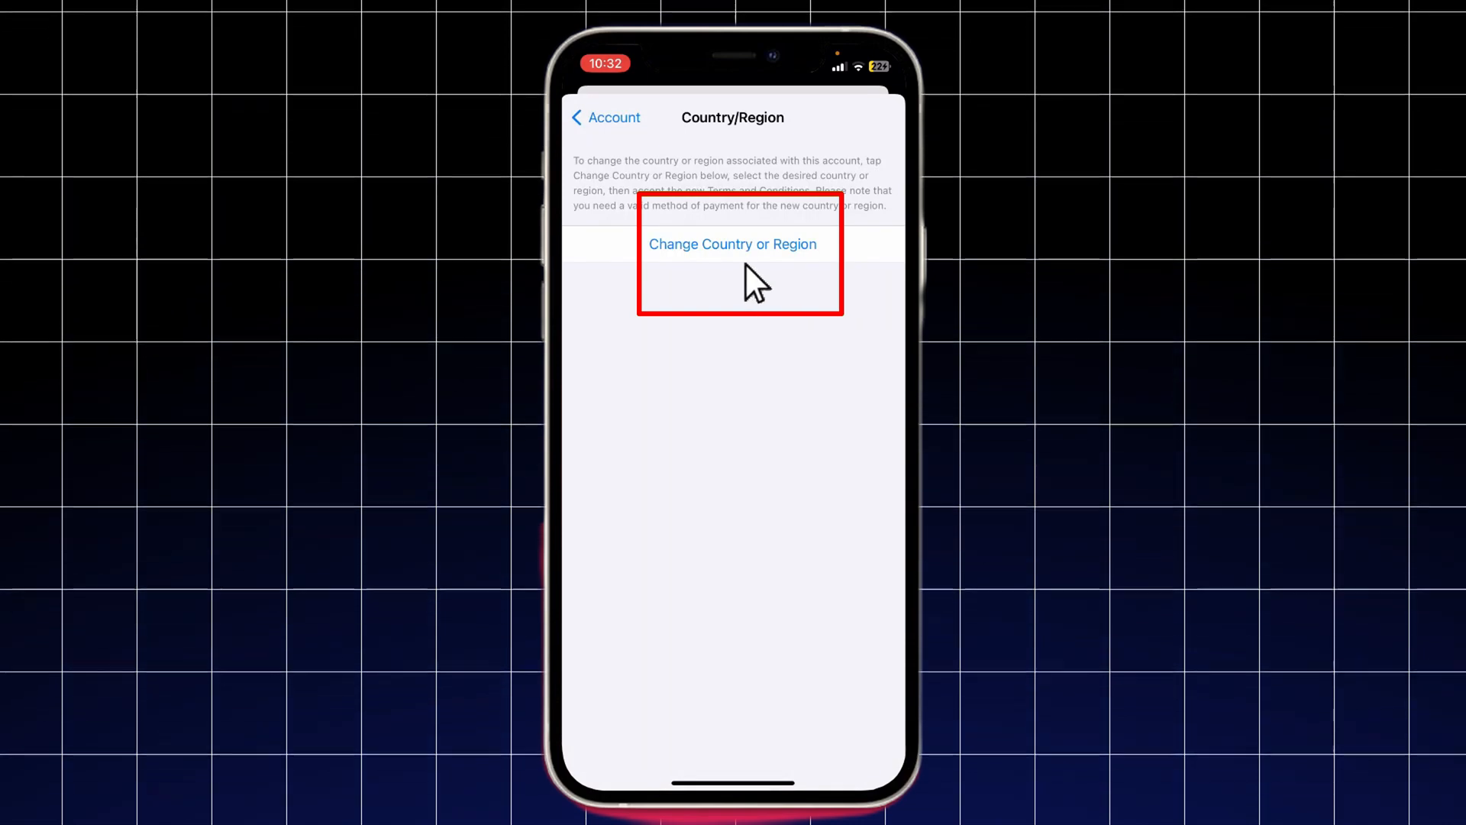
pyautogui.click(733, 245)
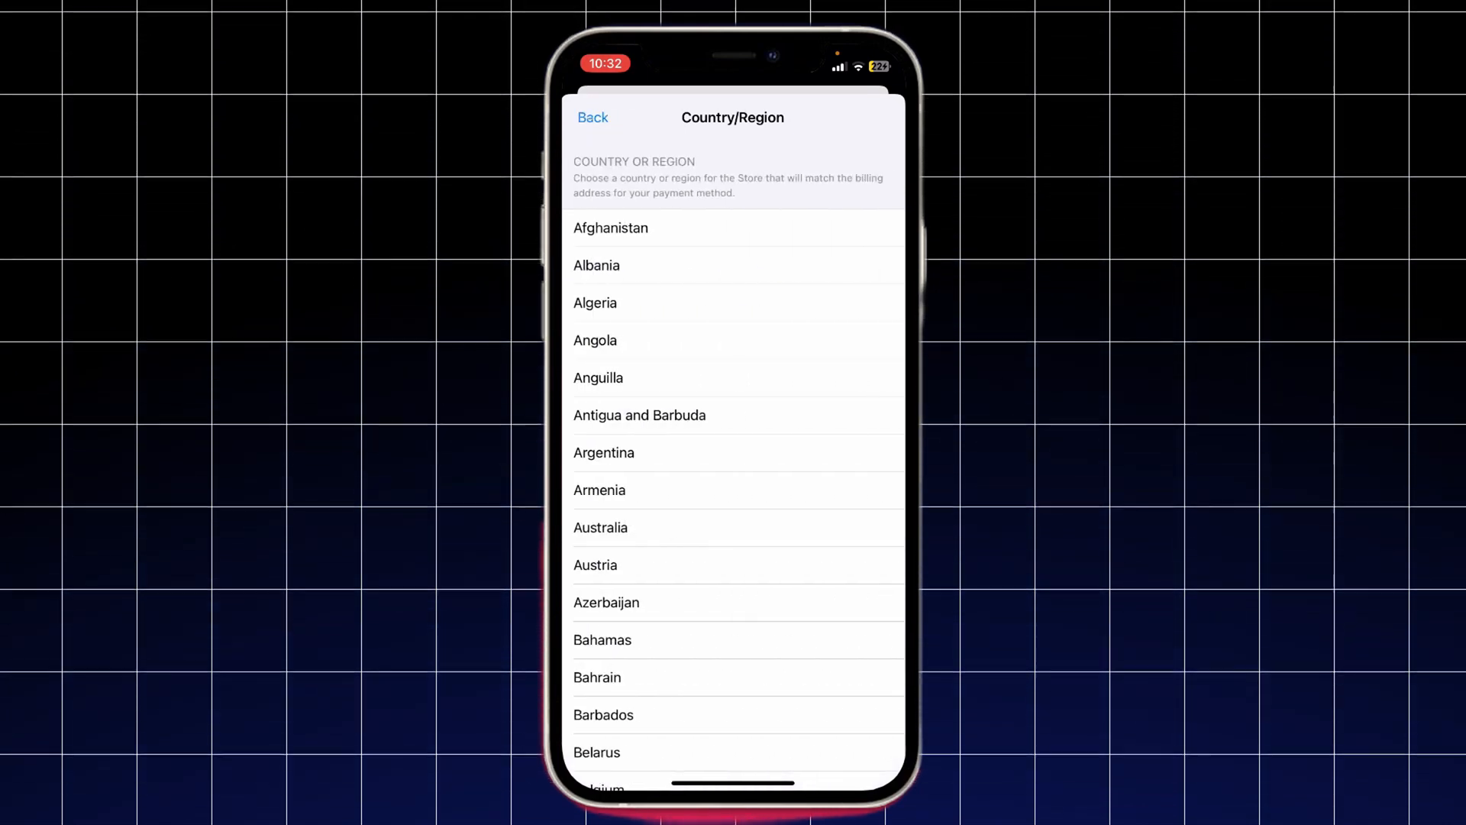
# Step: Scroll down the alphabetical country list toward the desired country
pyautogui.scroll(-3)
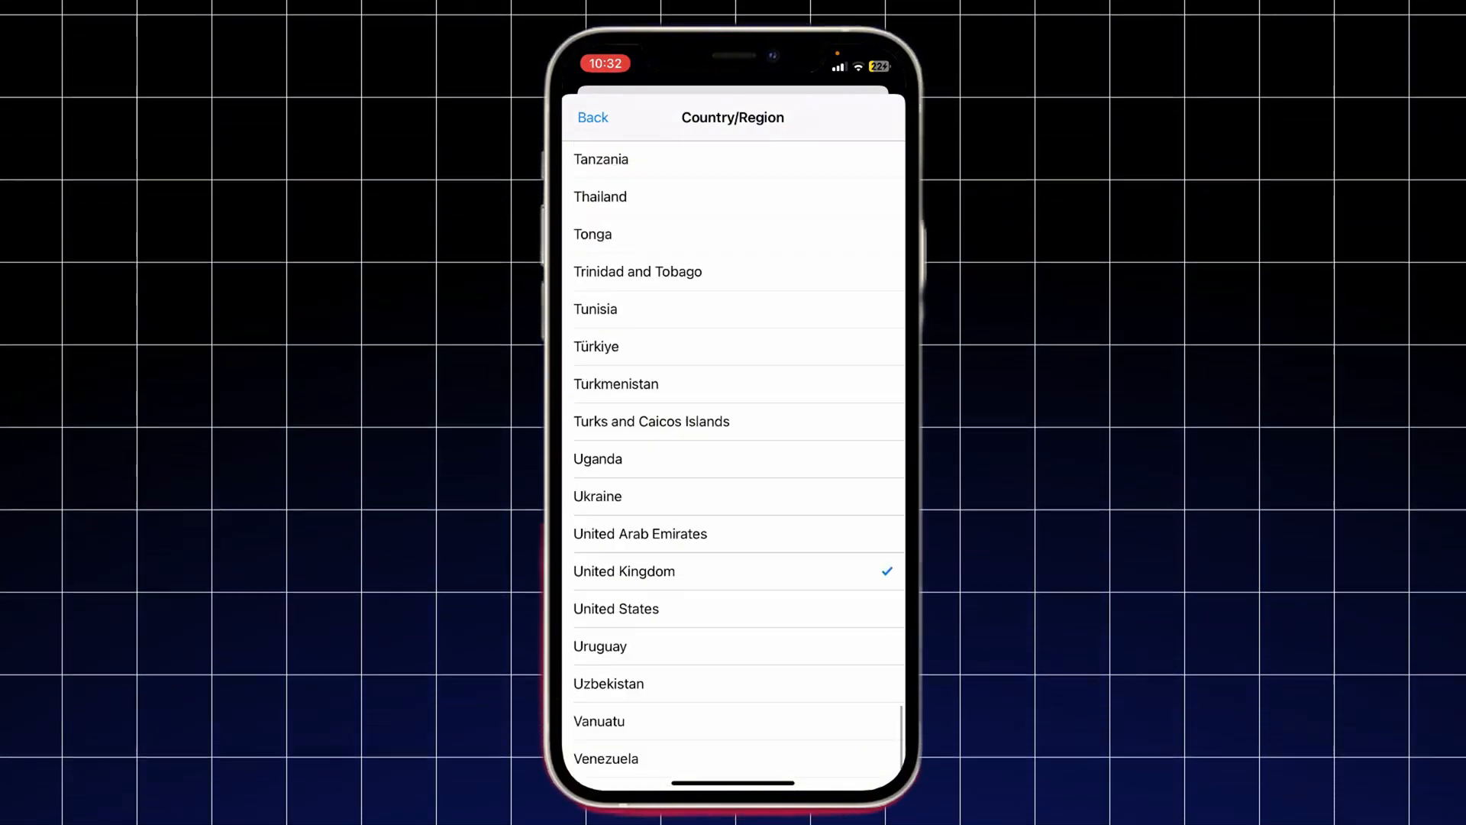
pyautogui.scroll(-3)
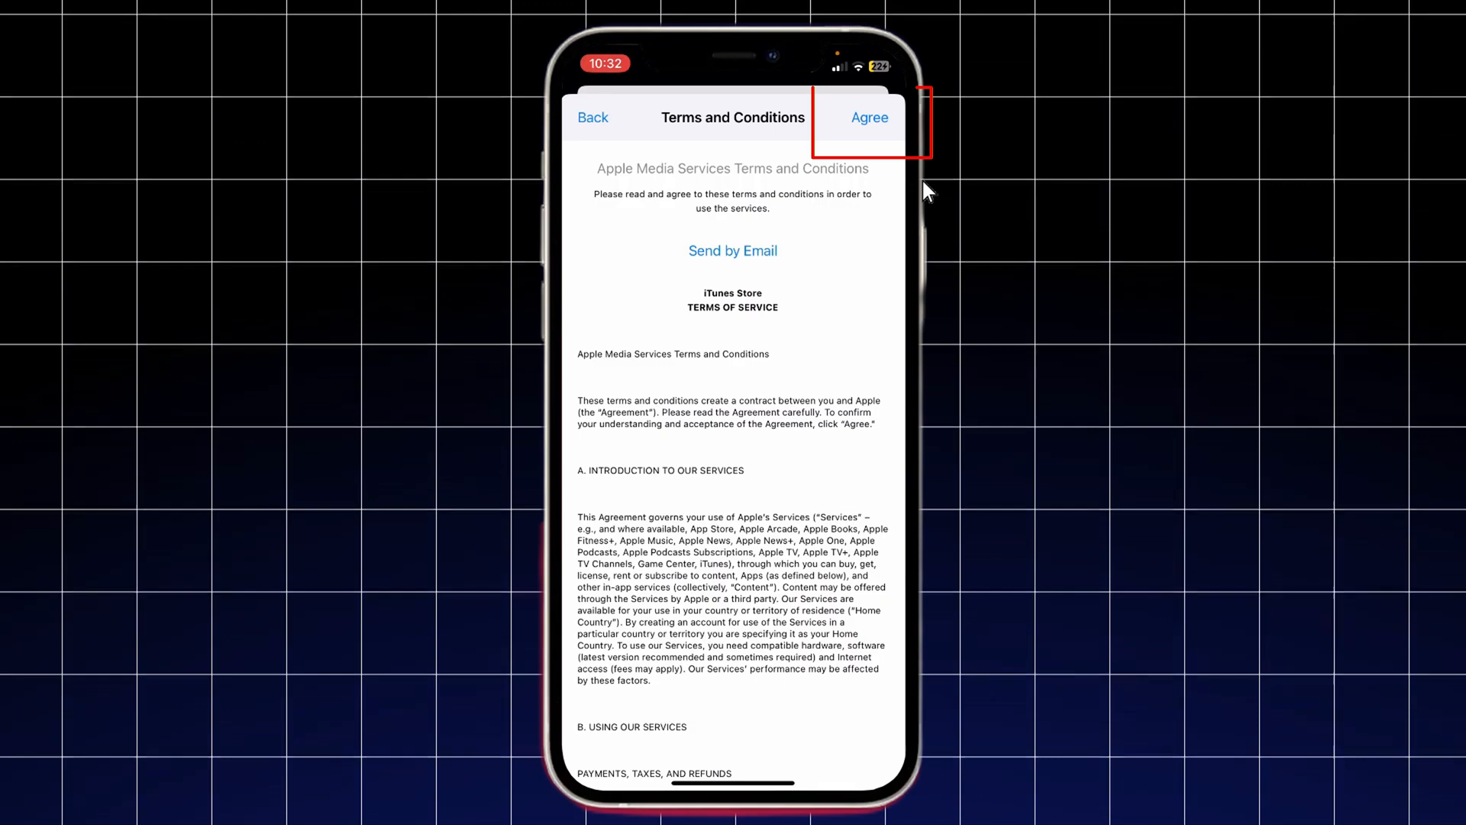
# Step: Agree to the Apple Media Services Terms and confirm in the alert
pyautogui.click(867, 117)
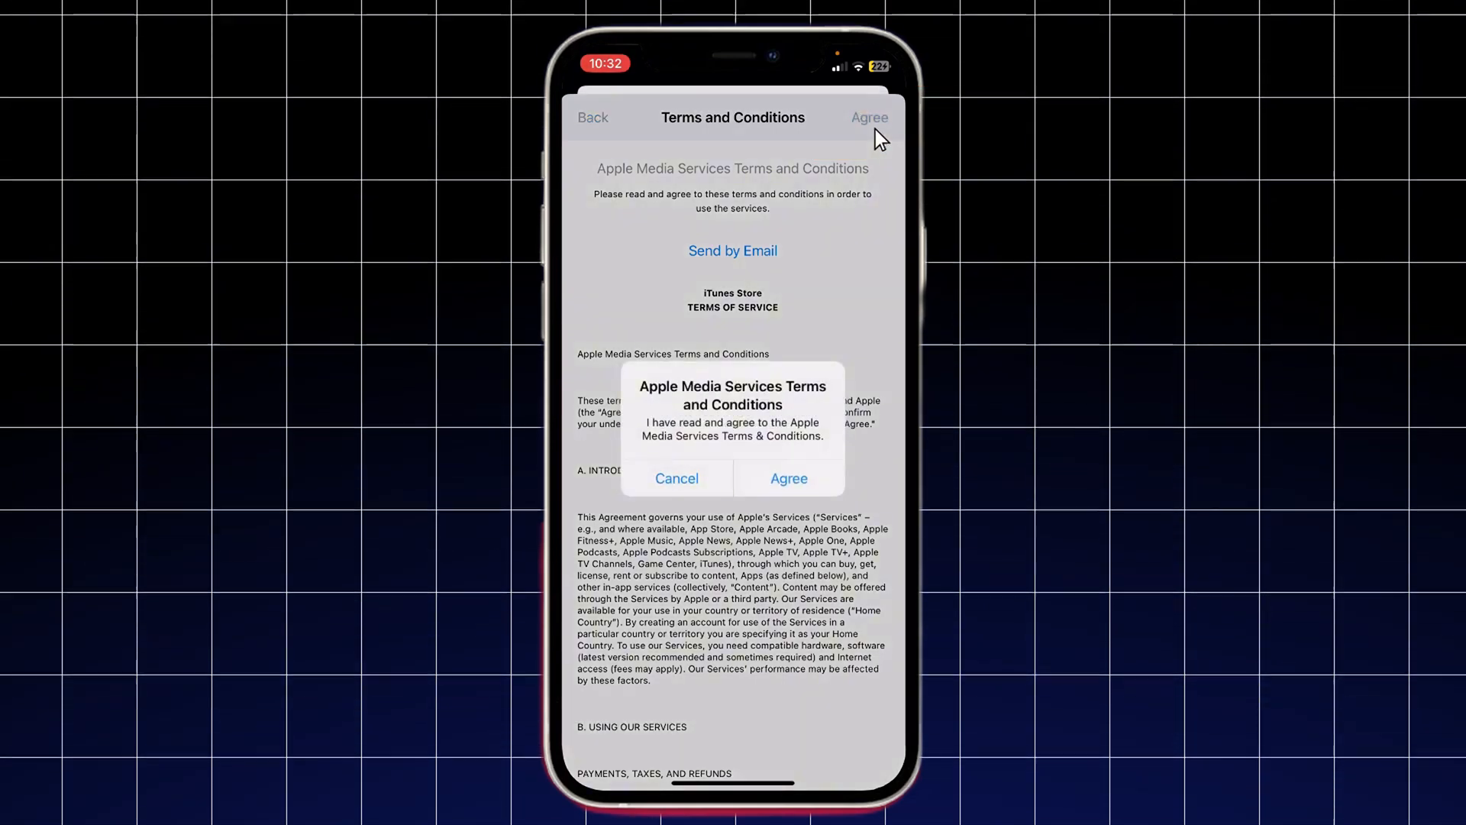
pyautogui.click(788, 478)
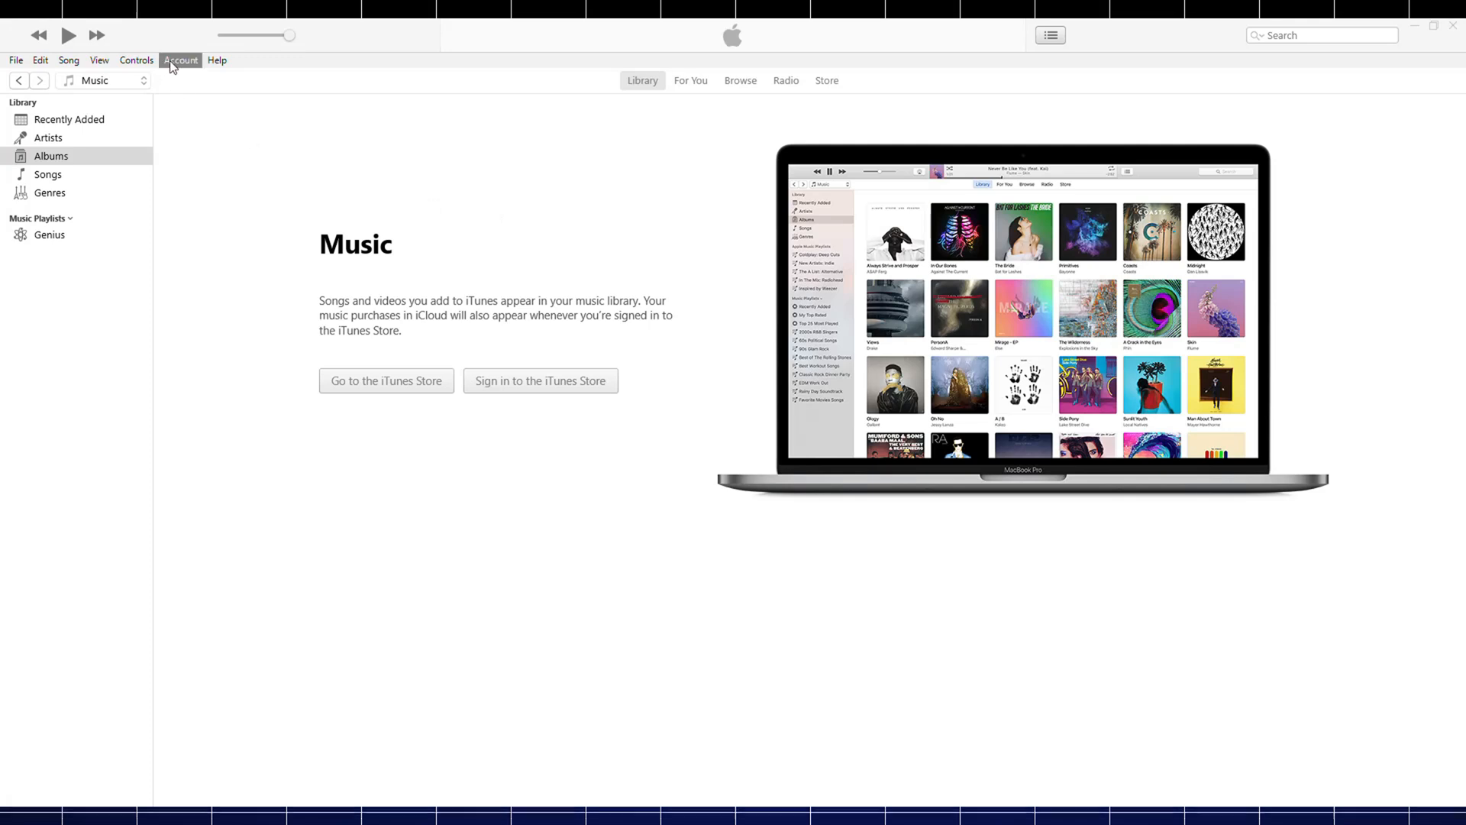
pyautogui.click(180, 60)
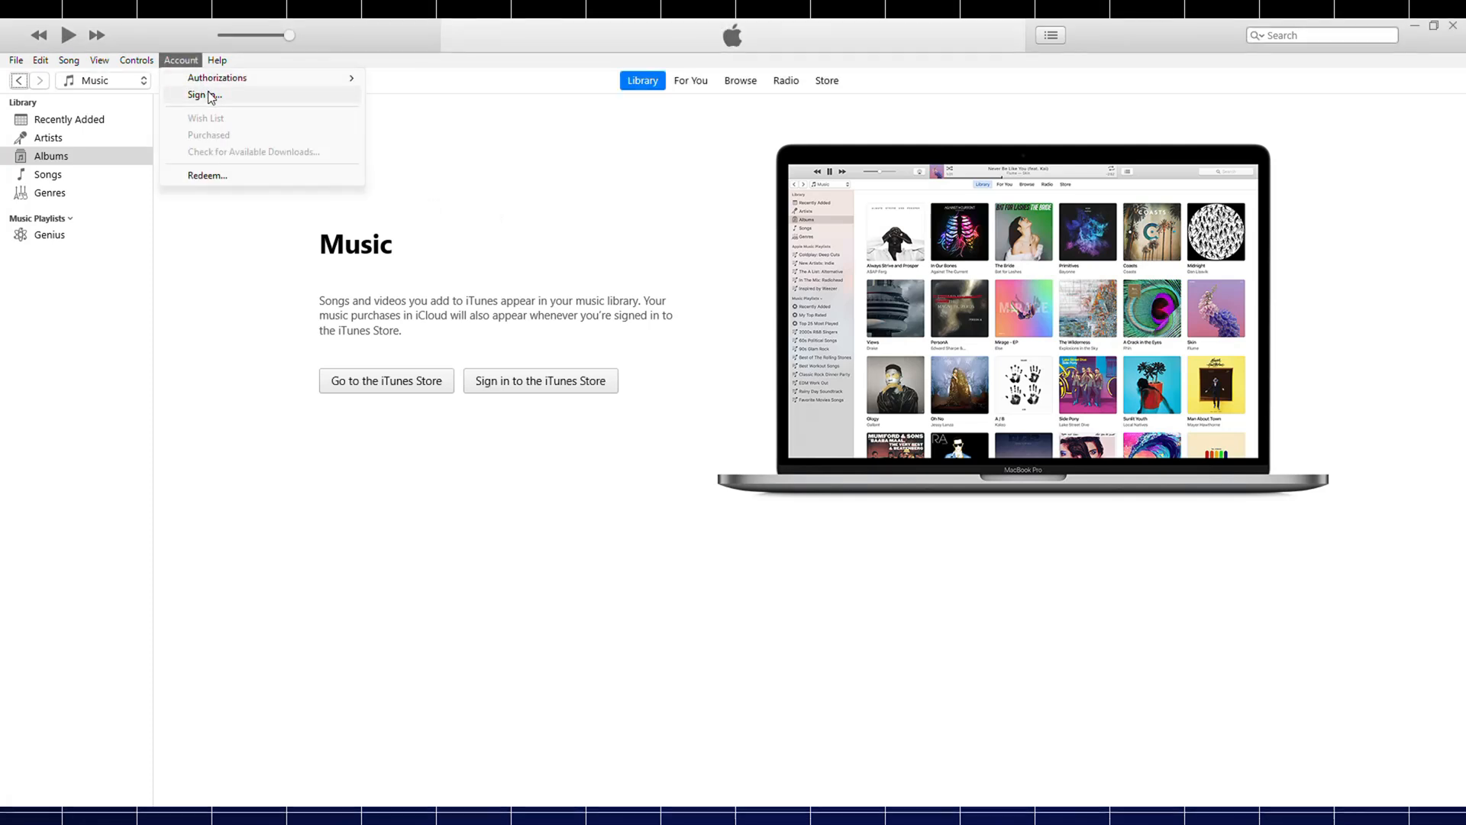
pyautogui.click(200, 95)
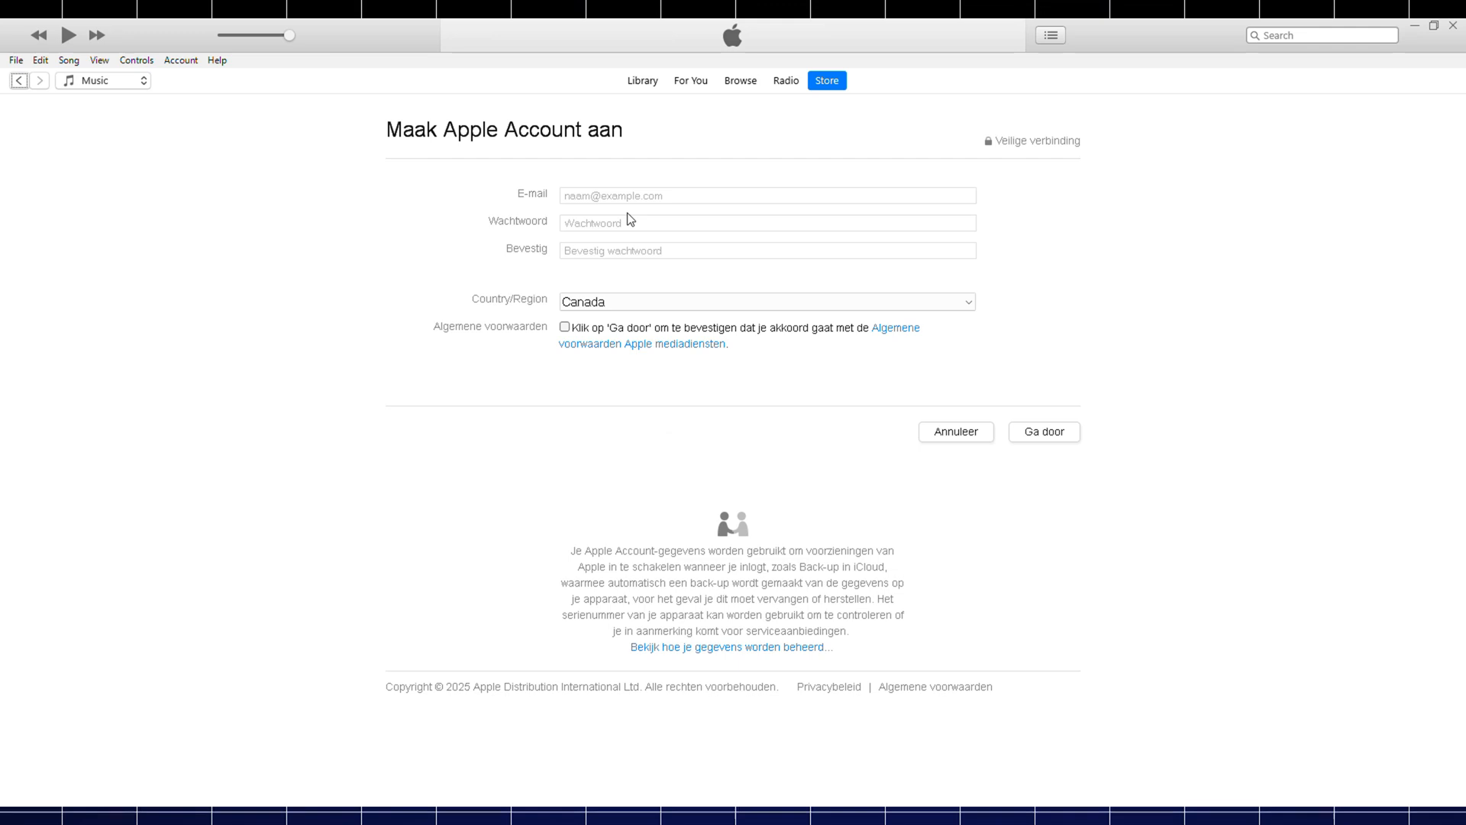
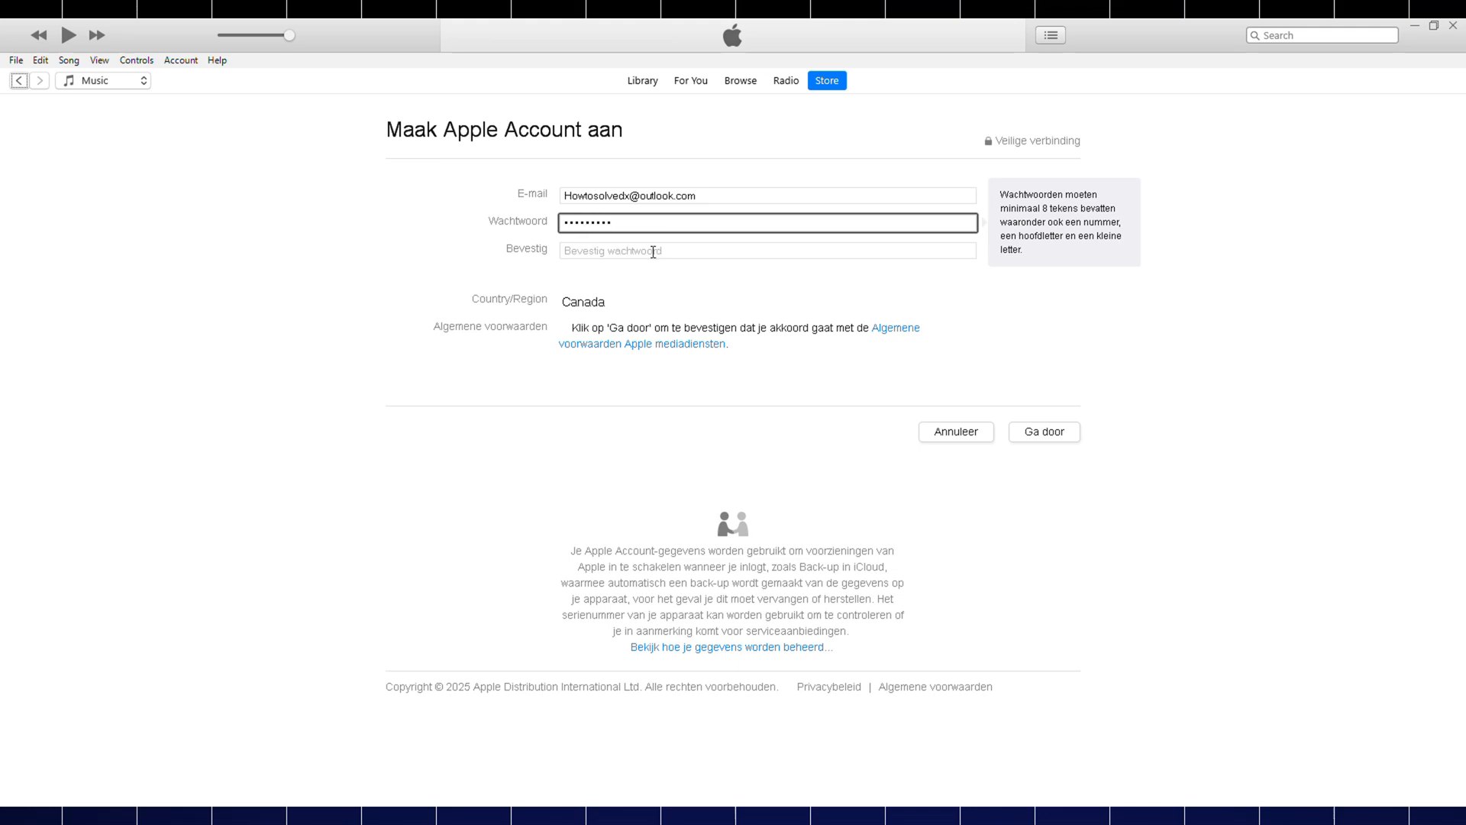
pyautogui.write('••••••')
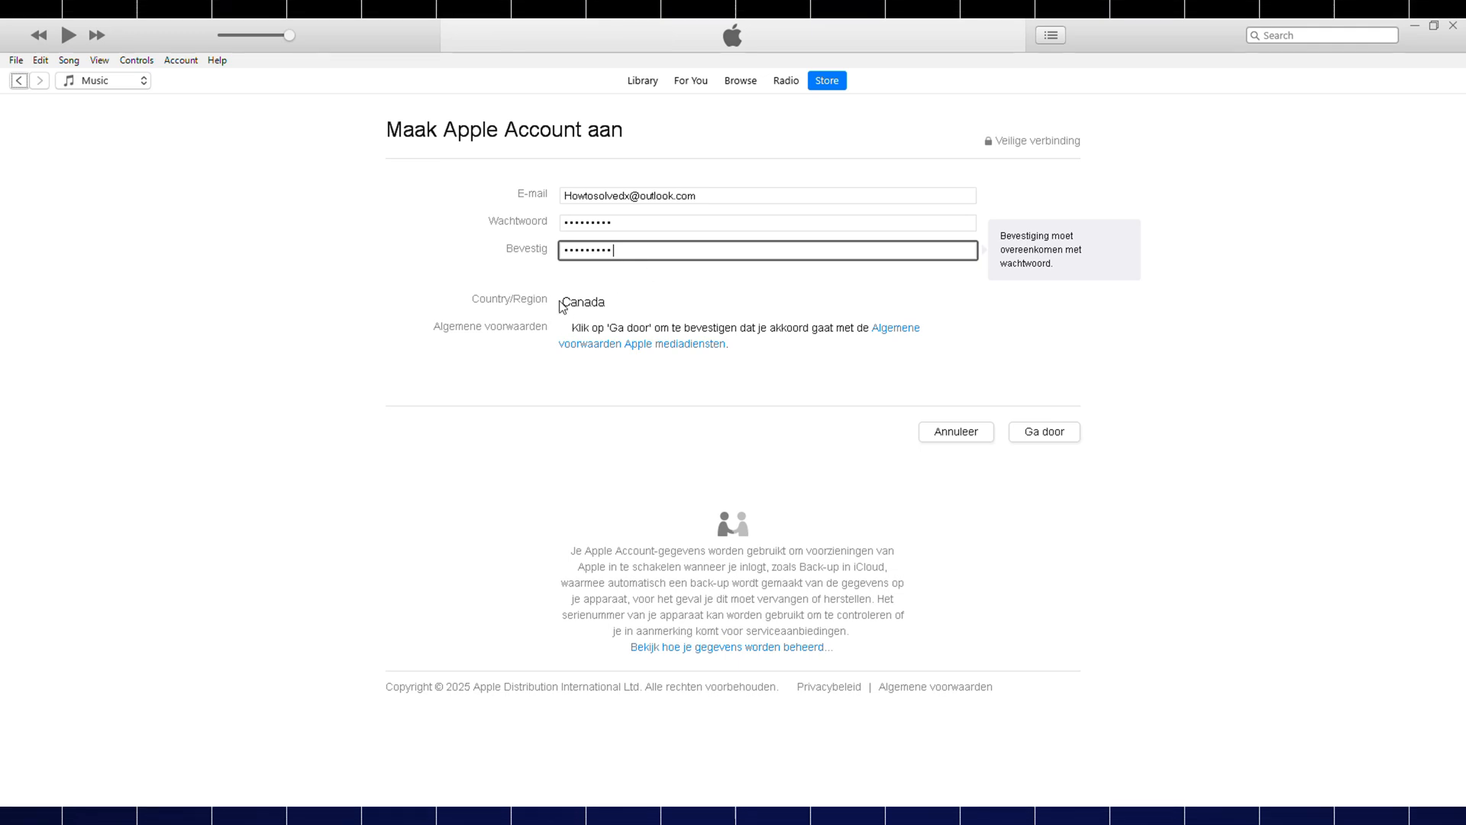
# Step: Keep Canada as country, accept the Apple Media Services terms and continue with Ga door
pyautogui.click(767, 301)
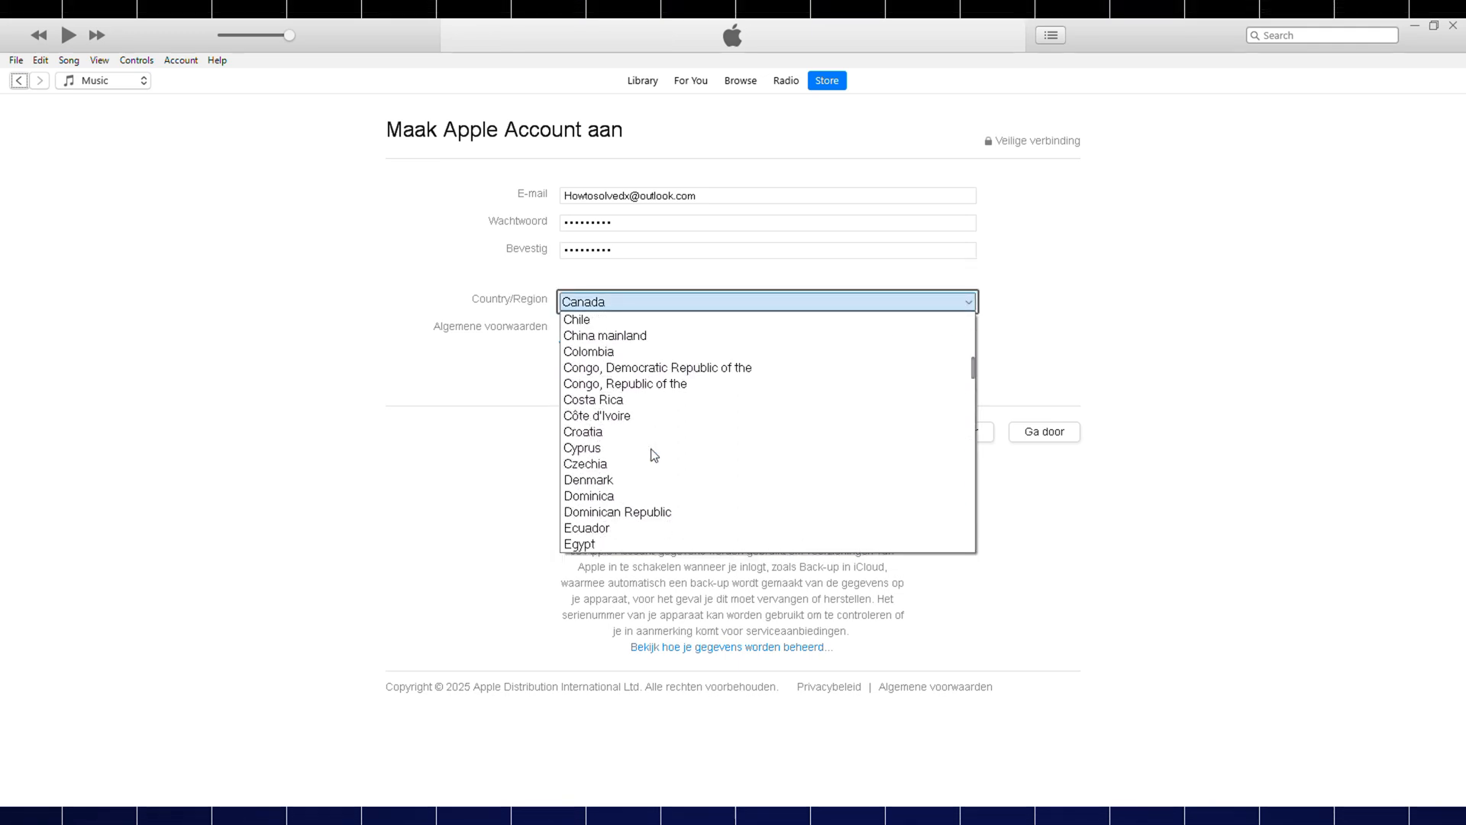
pyautogui.scroll(3)
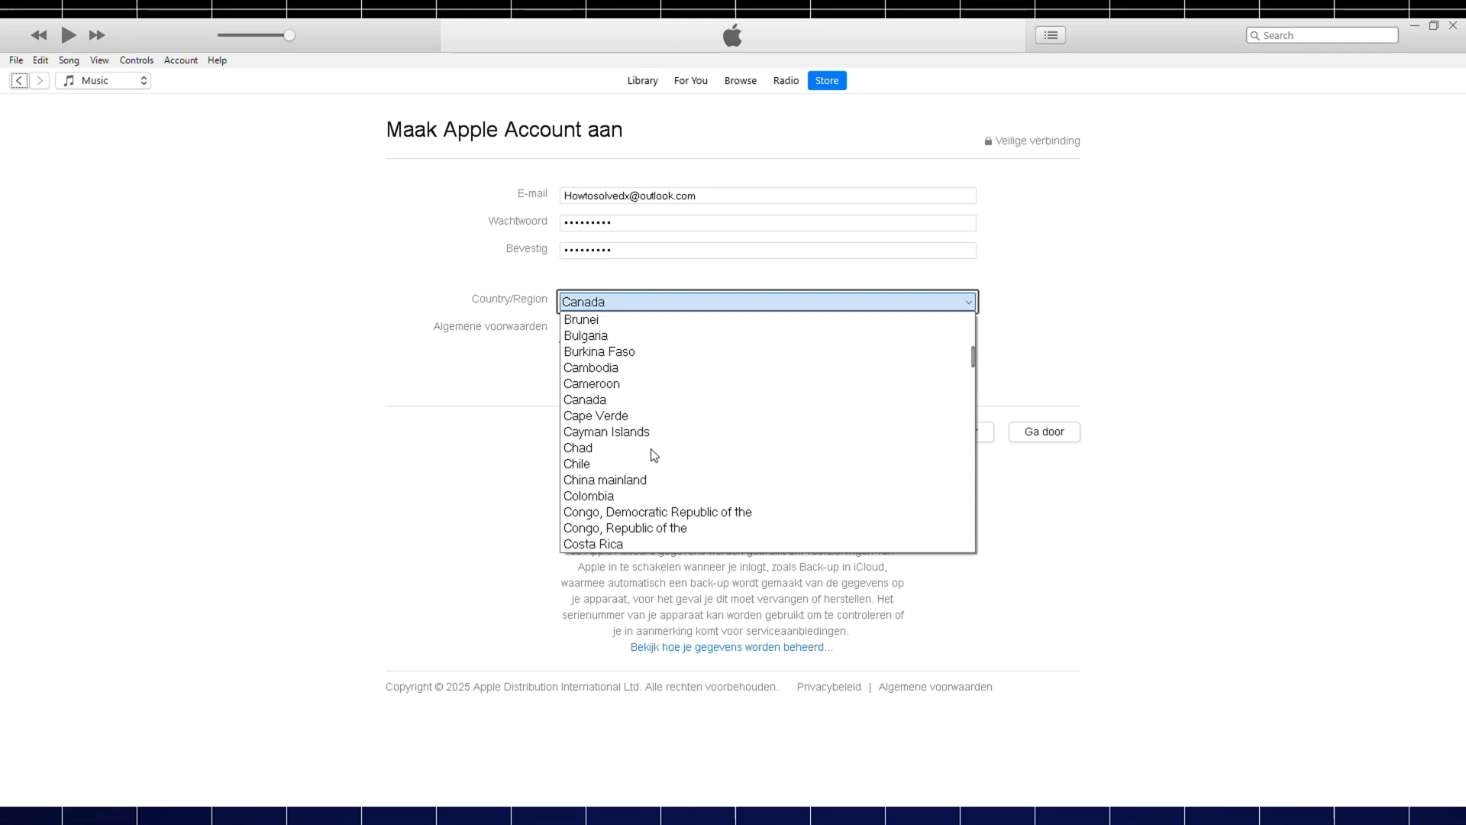
pyautogui.click(585, 398)
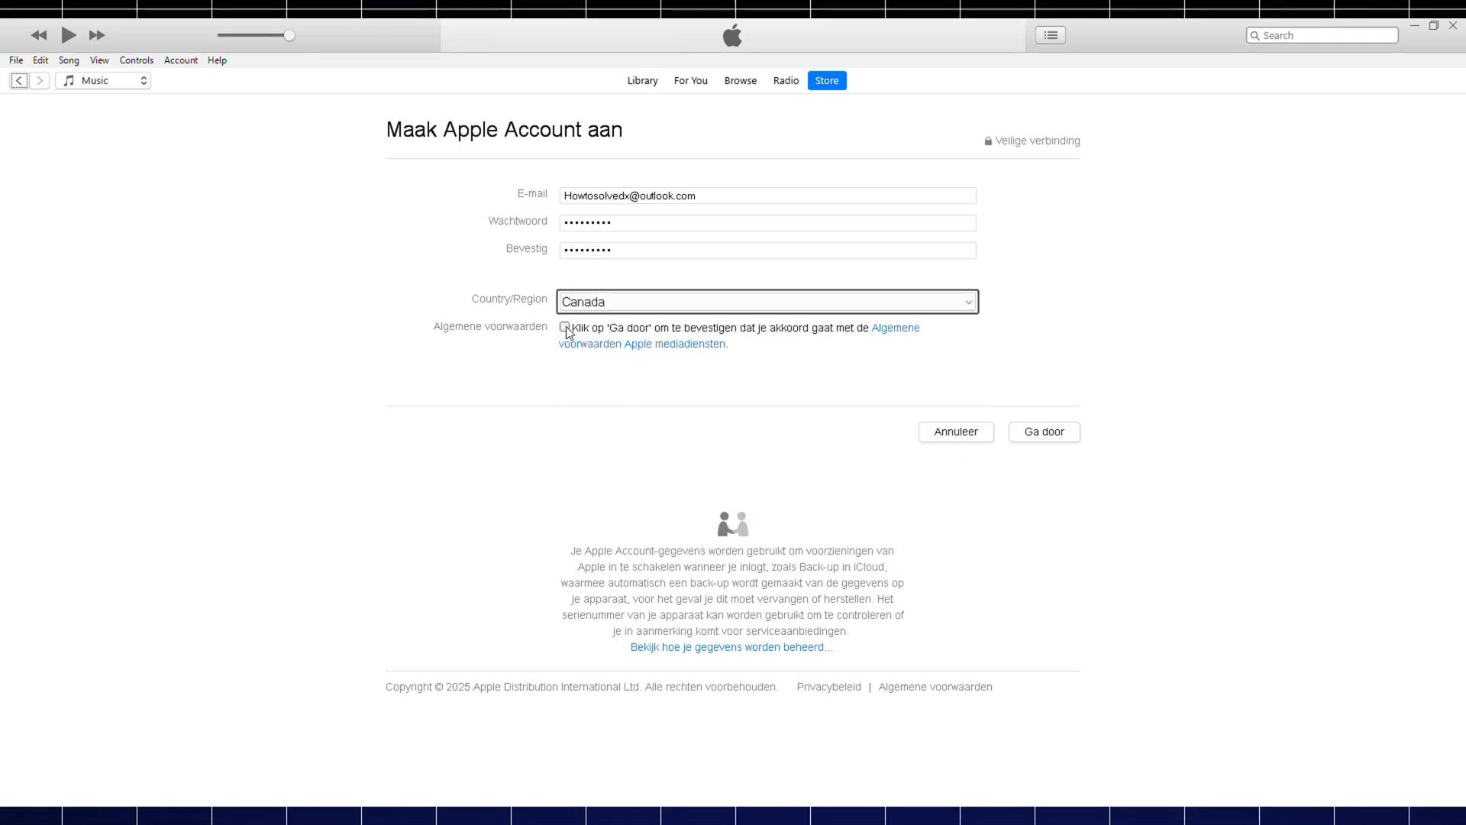
pyautogui.click(563, 327)
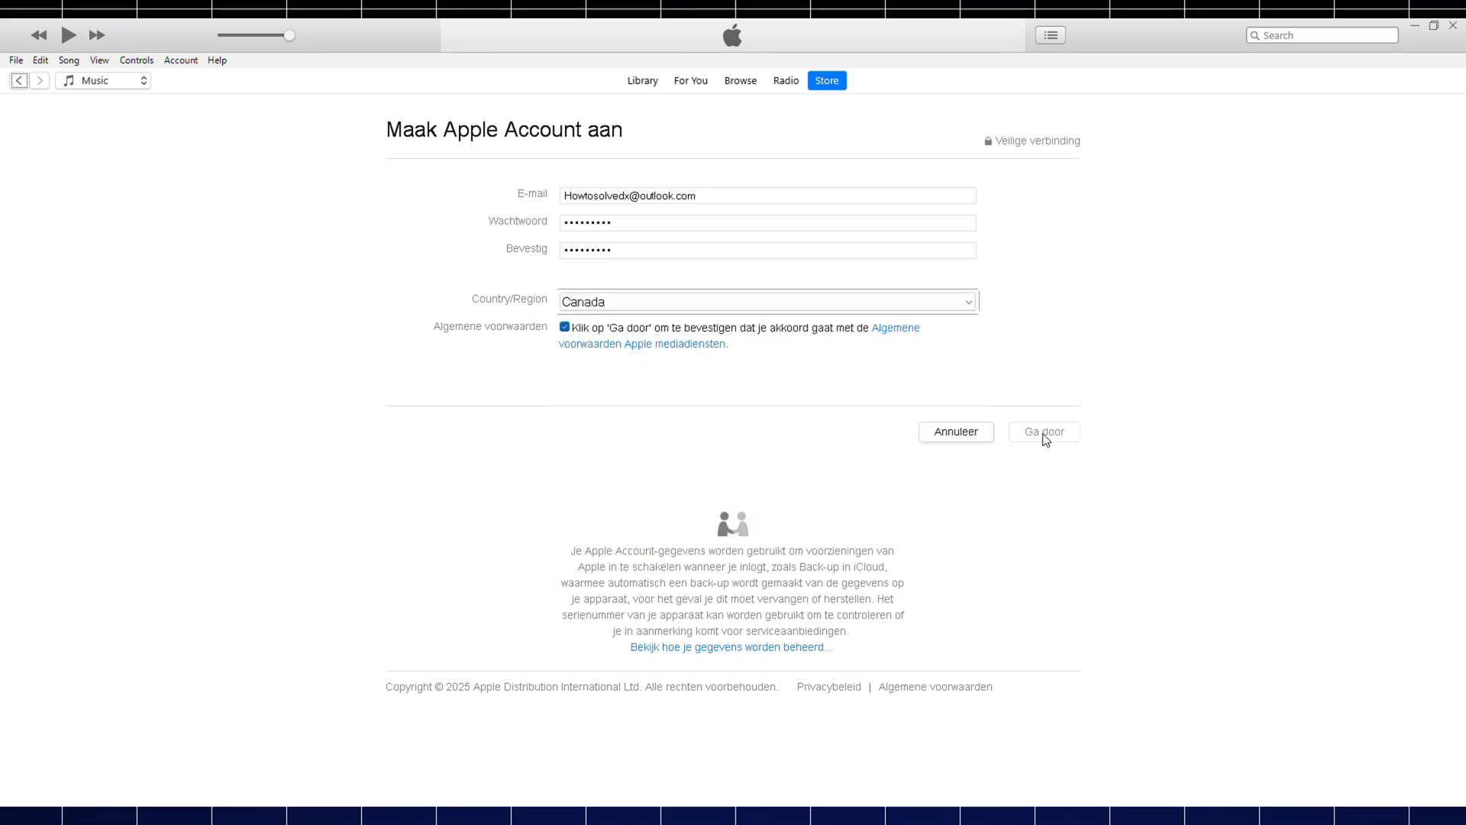
pyautogui.click(1043, 431)
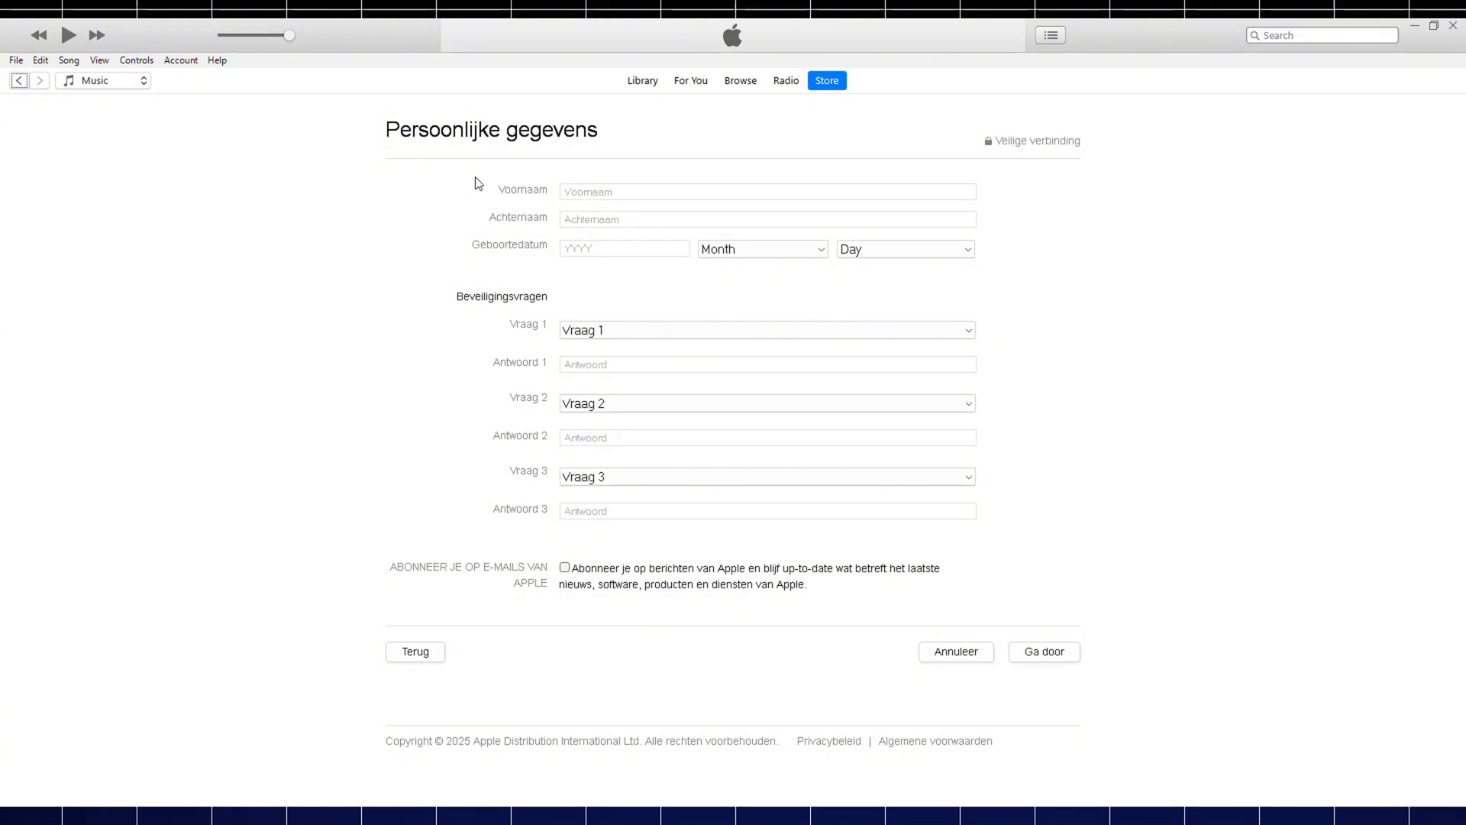
# Step: Submit the Personal details page with Voornaam left blank, triggering the completion error
pyautogui.click(765, 192)
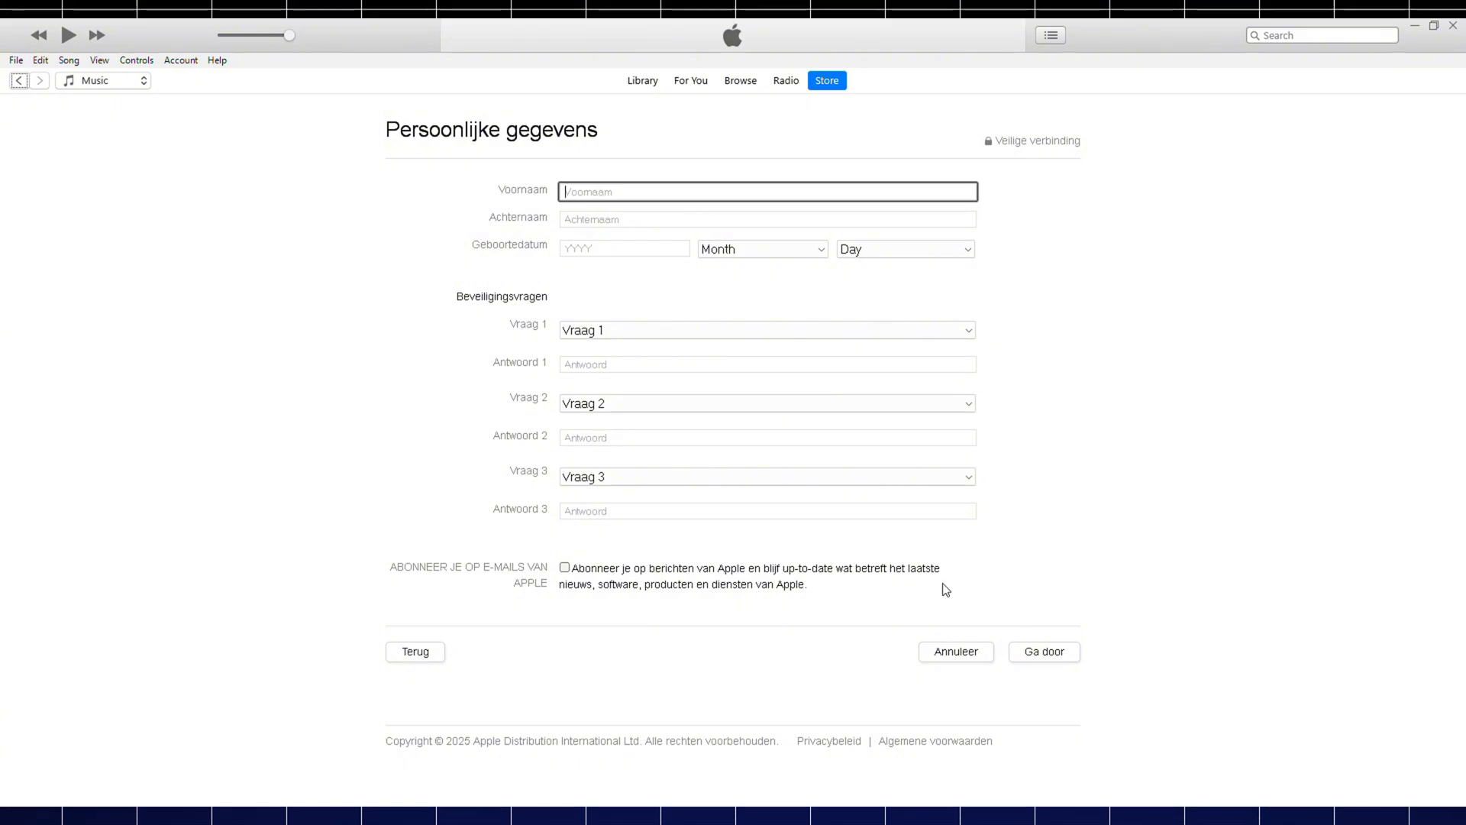
pyautogui.click(1043, 652)
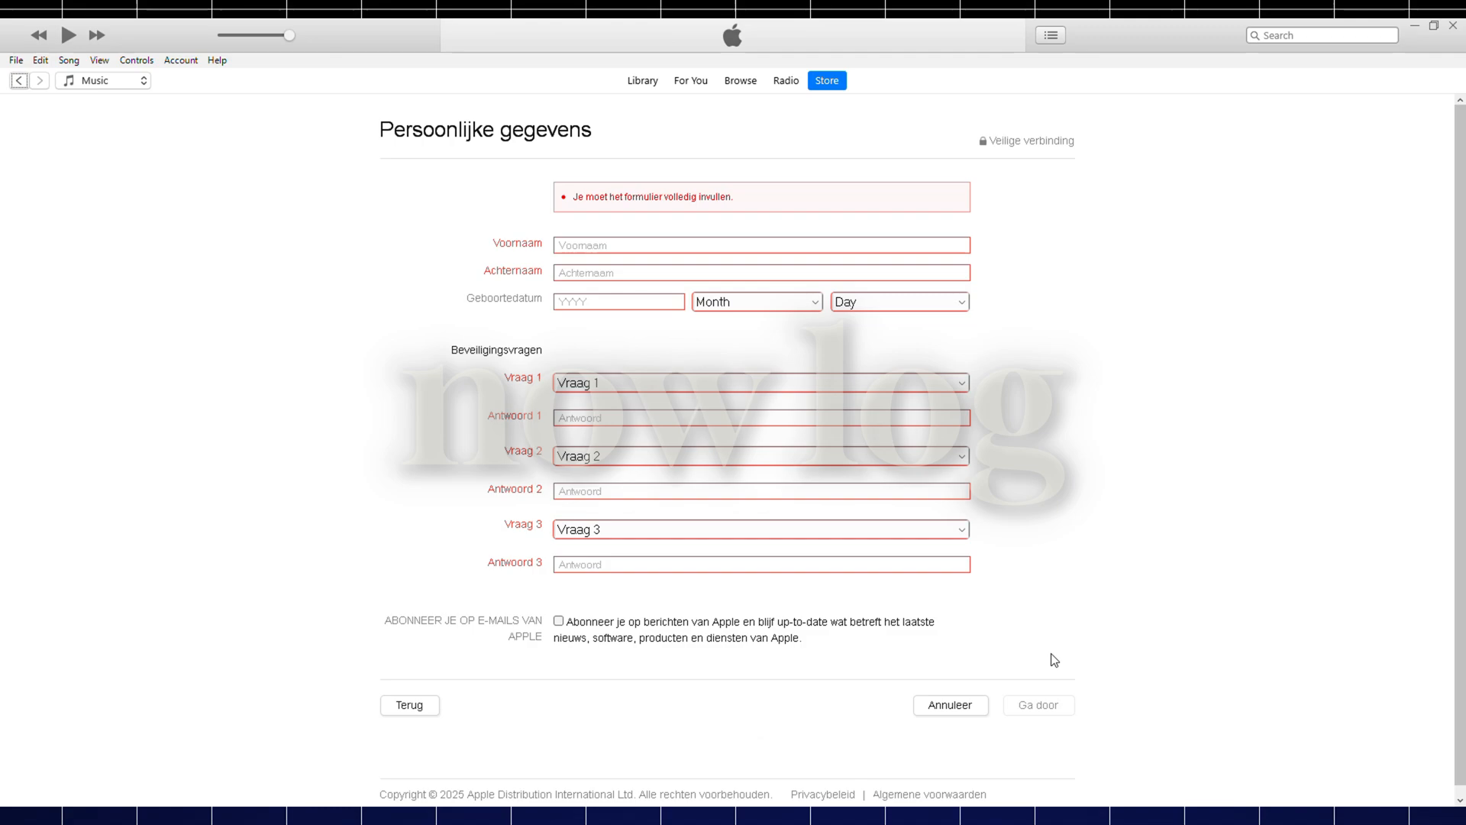